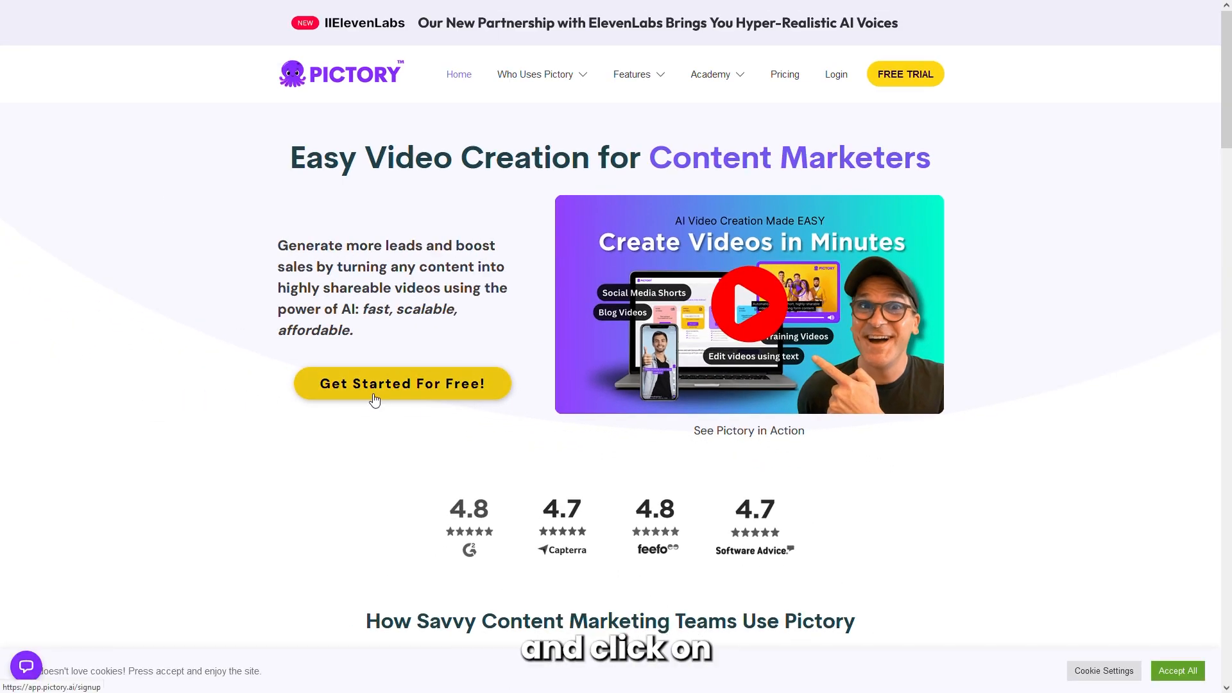
# Start the free trial from the homepage and pick a sign-up option
pyautogui.click(402, 384)
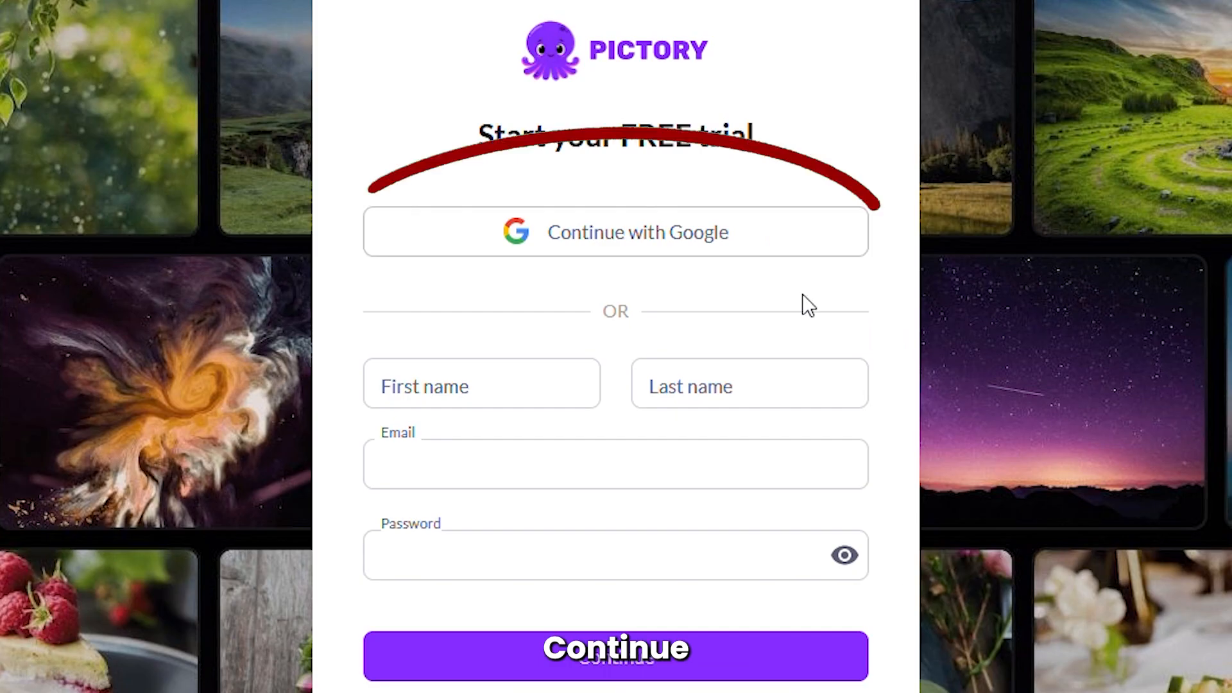
pyautogui.click(614, 655)
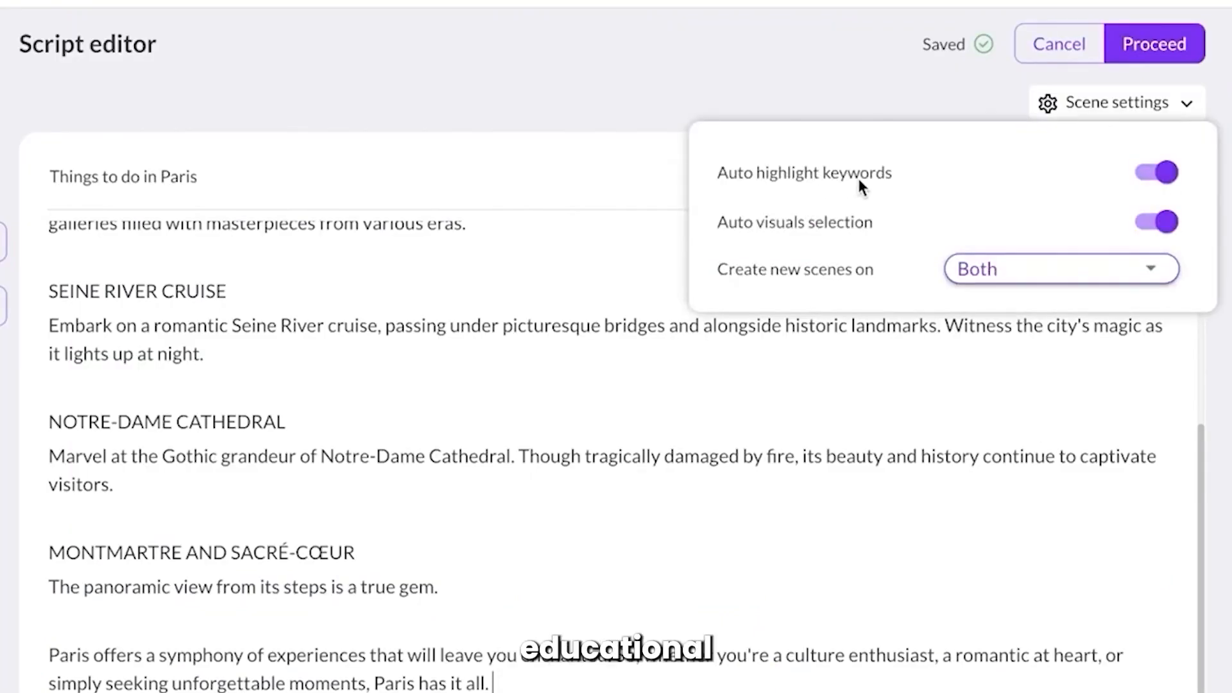
# Check the keyword highlighting option, then paste the article link into Article to Video
pyautogui.click(1160, 172)
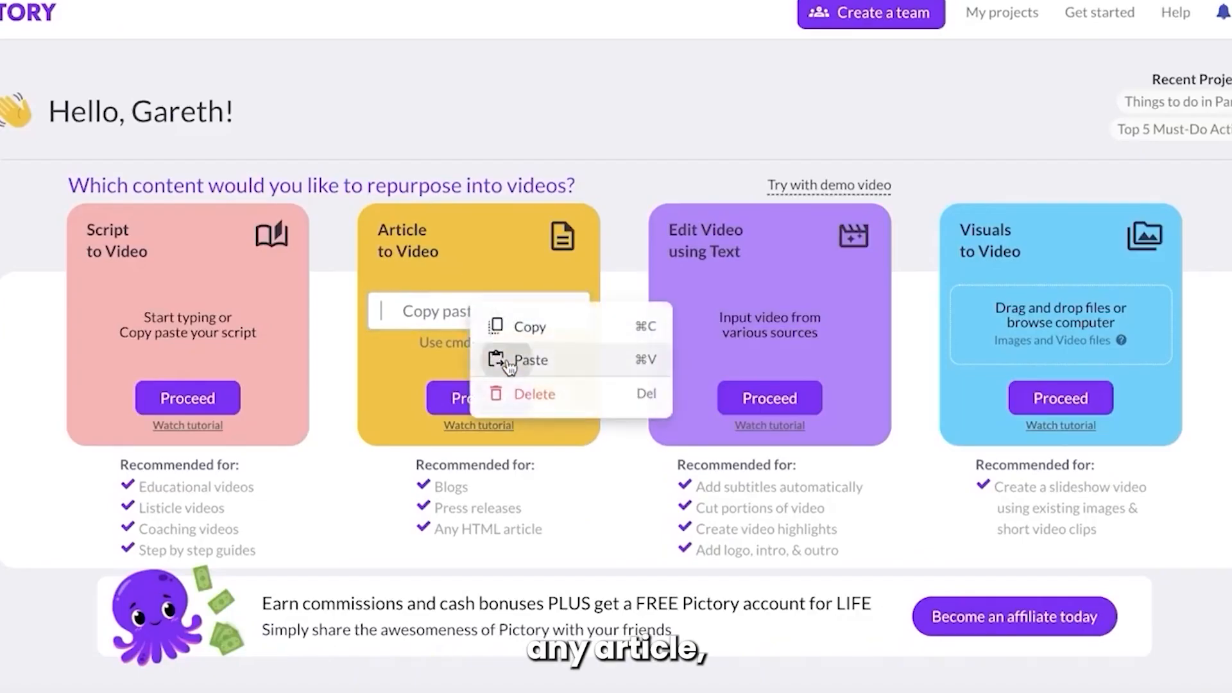
pyautogui.click(531, 359)
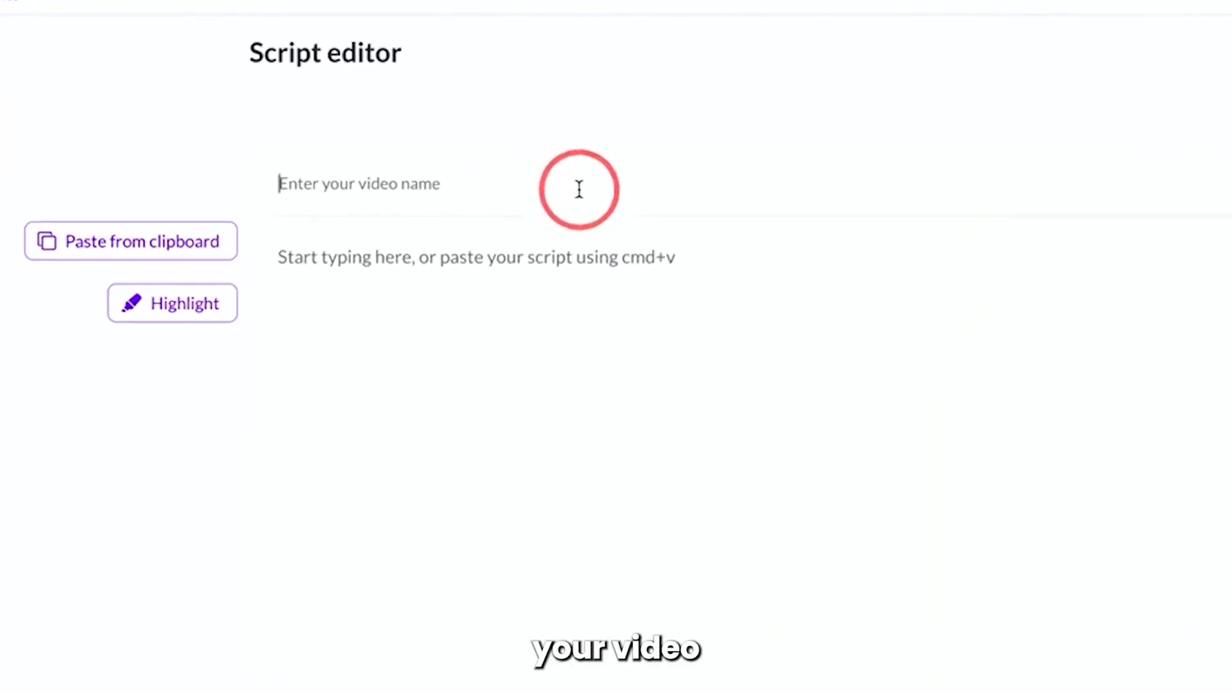
# Name the video 'The Next Massive Change in Online Video' and enter the storyboard's Visuals library
pyautogui.write('The Next Massive Change in Online Video')
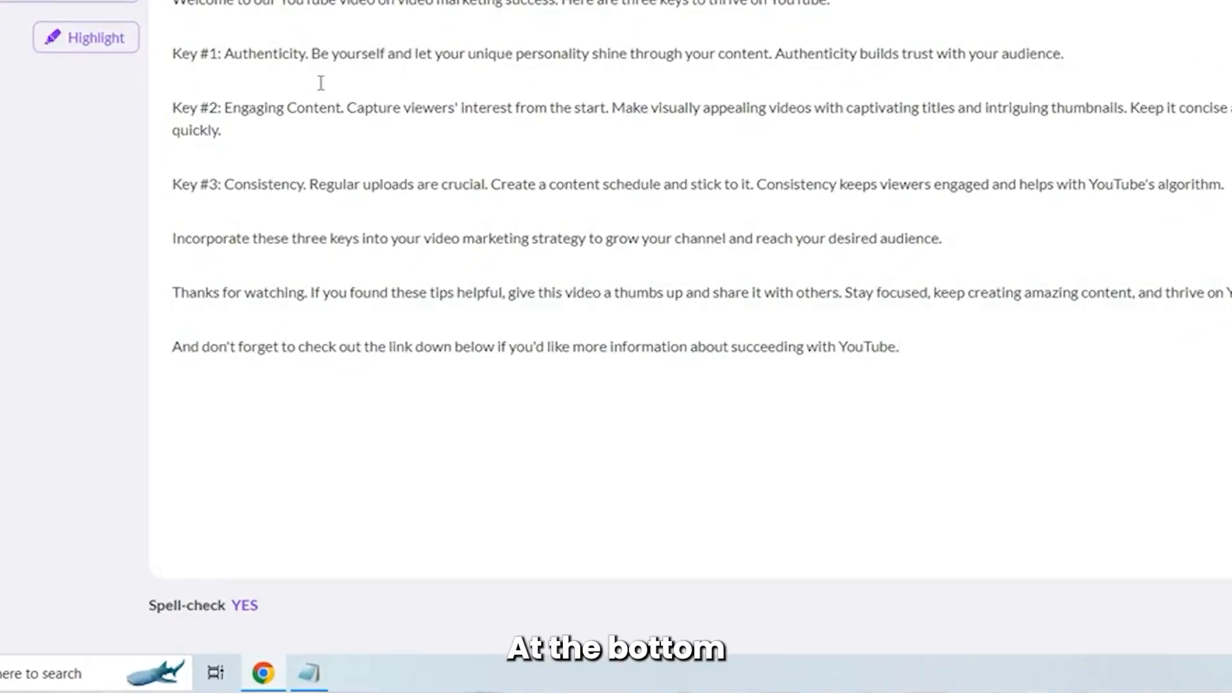
pyautogui.scroll(-3)
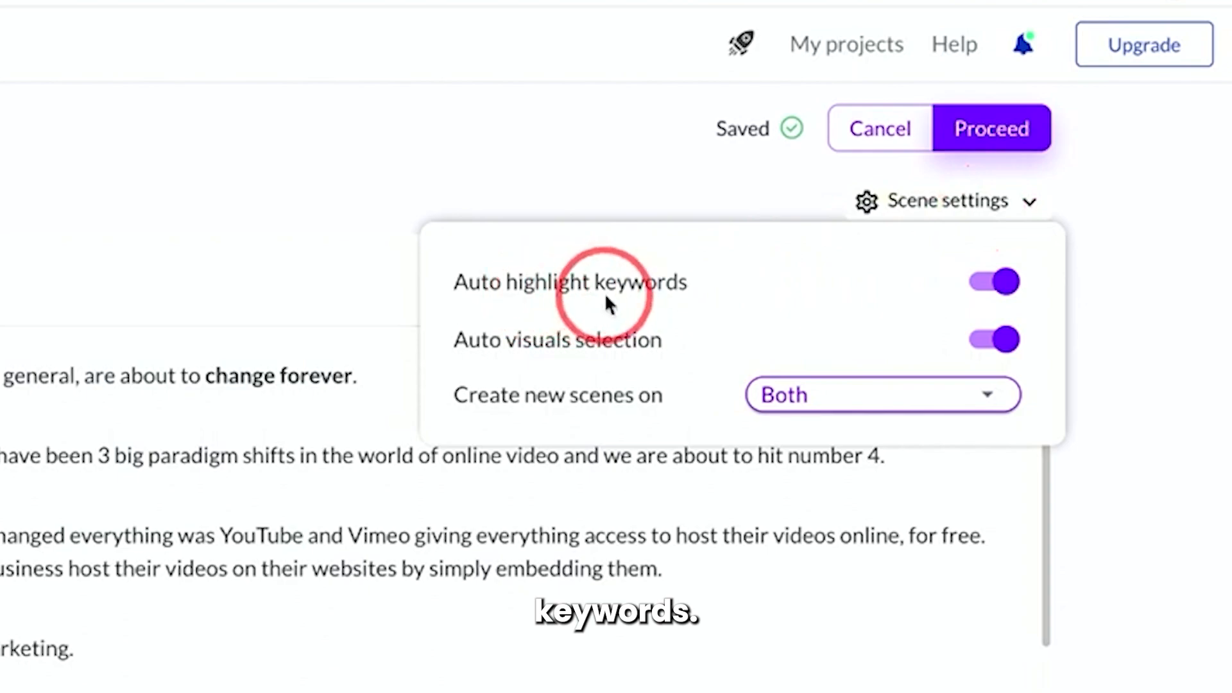
pyautogui.click(59, 315)
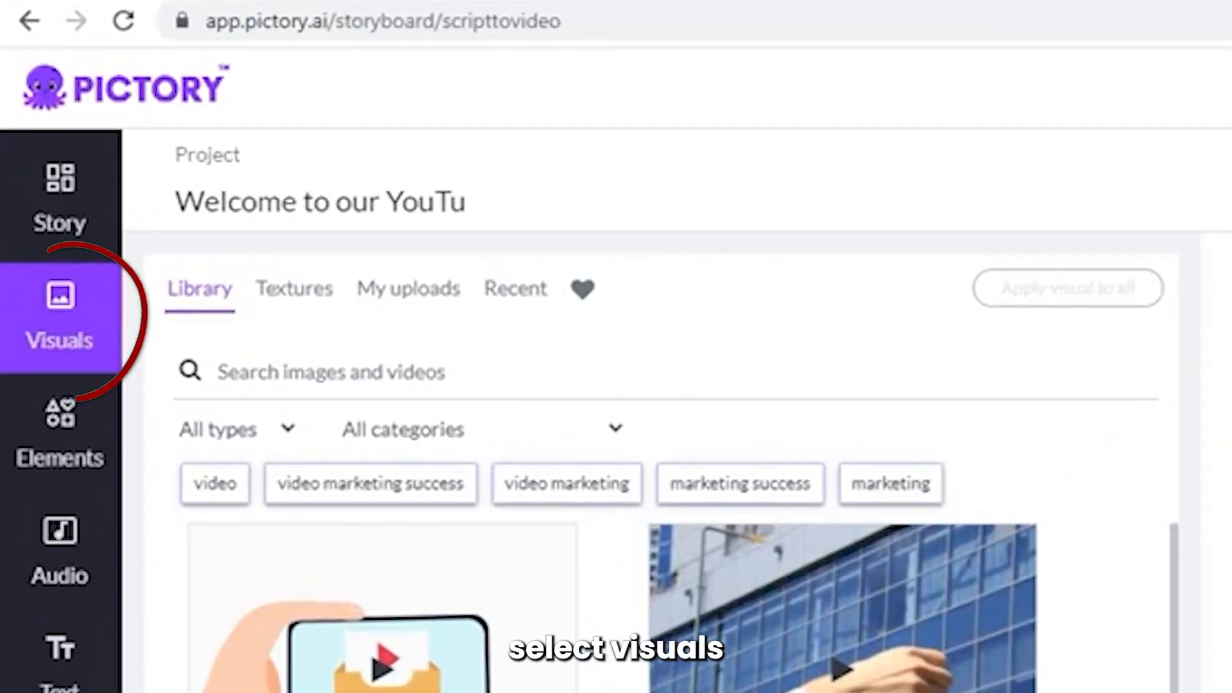
pyautogui.click(787, 185)
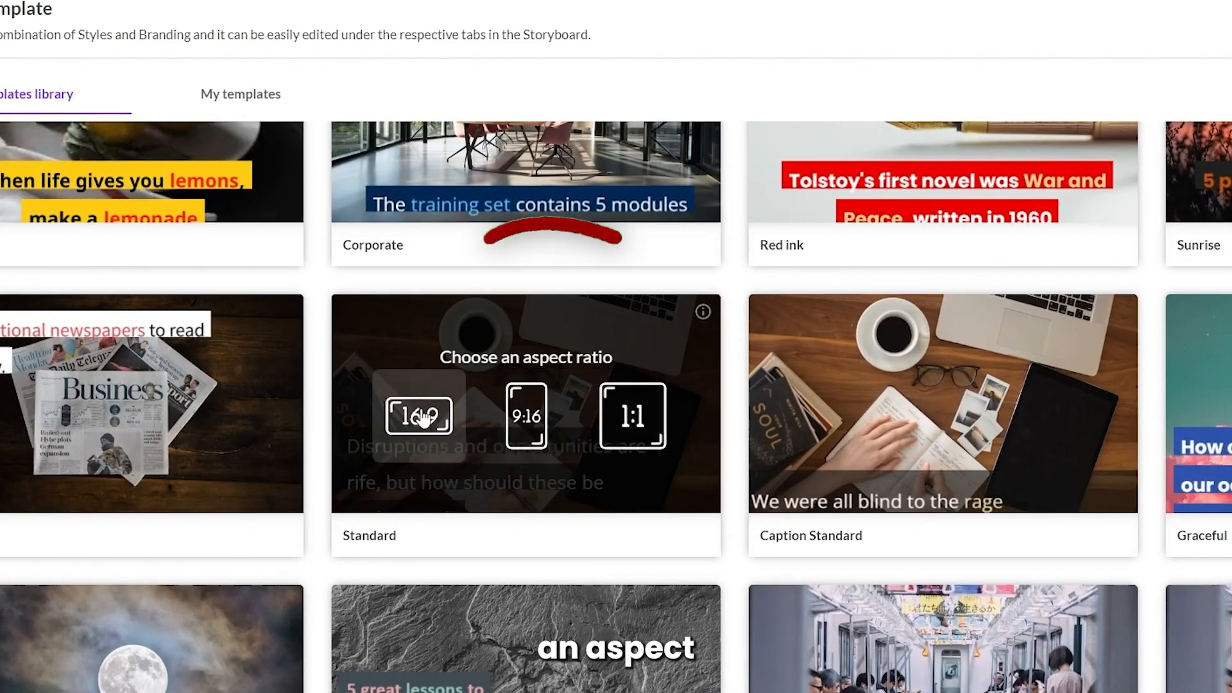
# Apply the Standard template in 16:9 landscape format
pyautogui.click(418, 415)
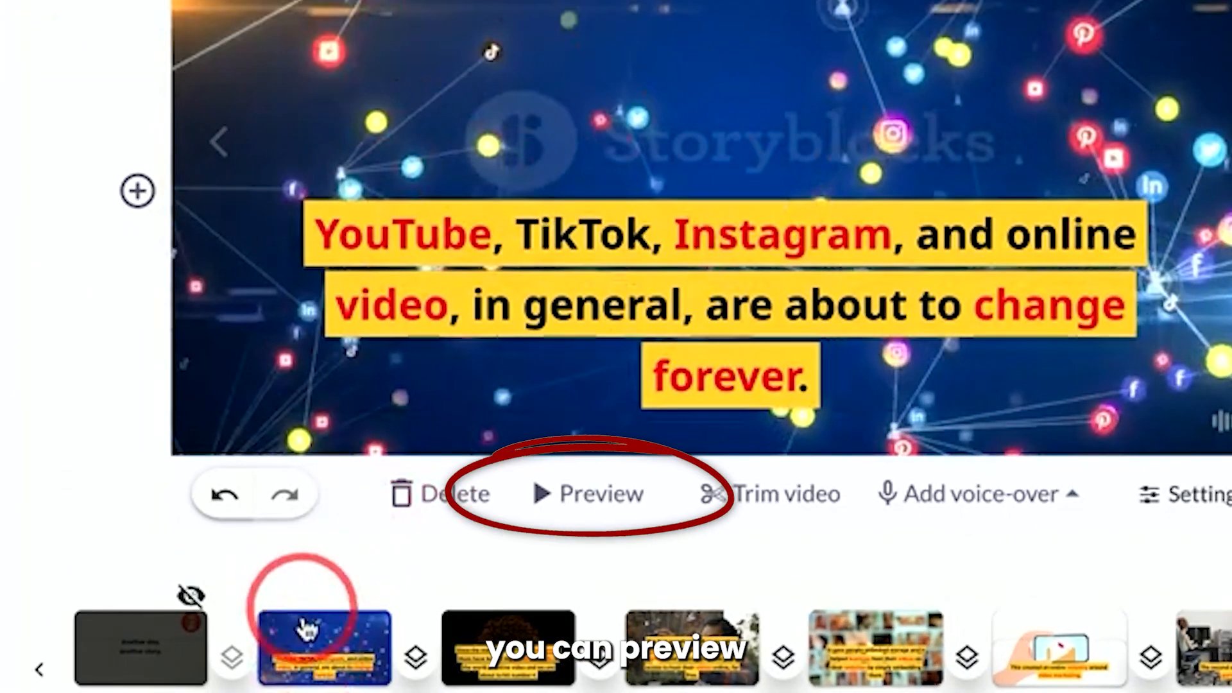
# Select the second scene and browse online video clips in the library
pyautogui.click(585, 492)
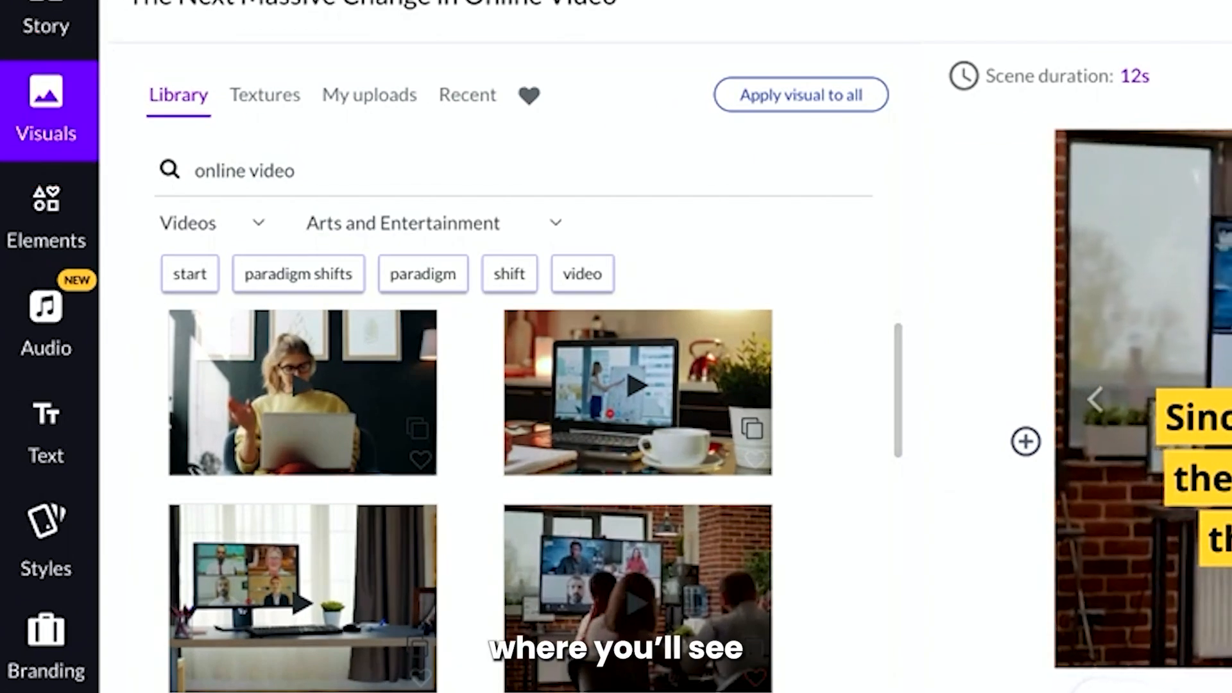
pyautogui.scroll(-3)
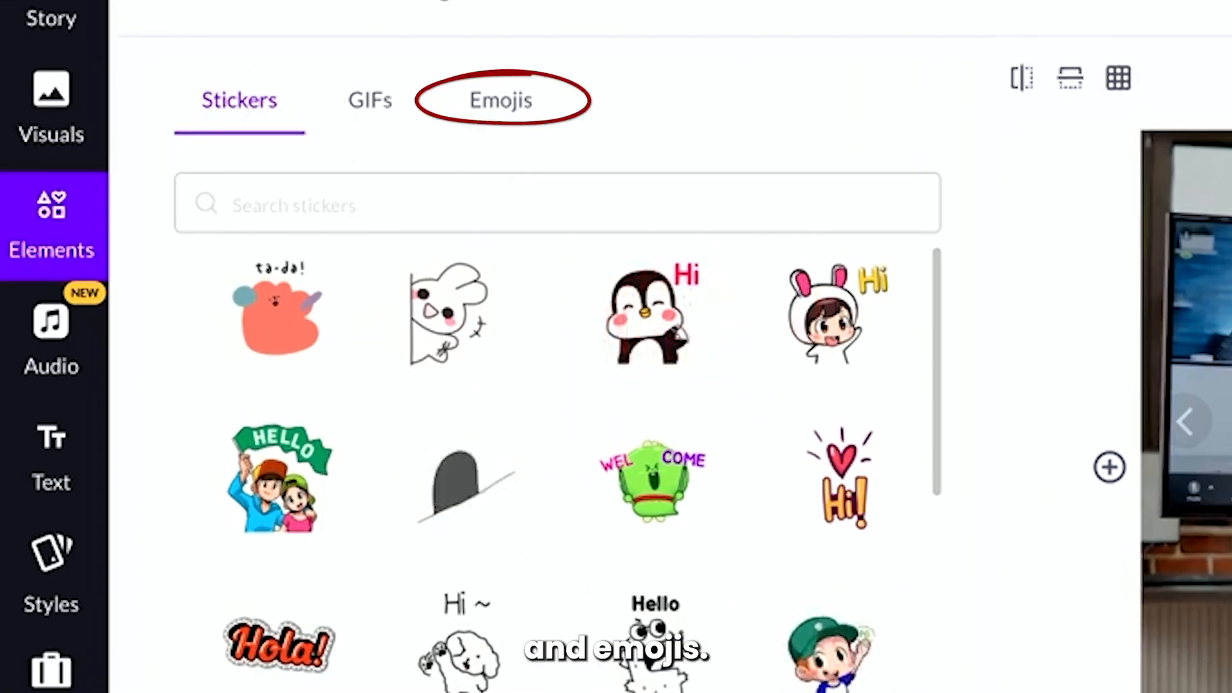
# Browse emojis for the scene, then filter background music tracks by mood
pyautogui.click(51, 329)
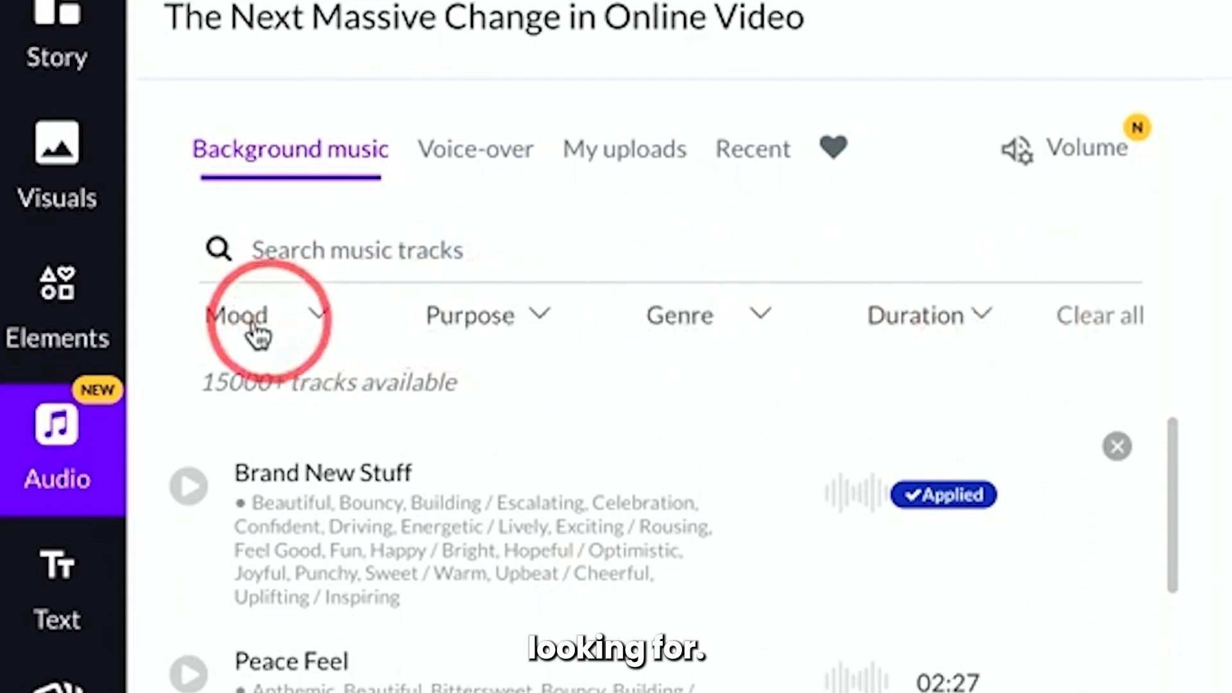
pyautogui.click(475, 149)
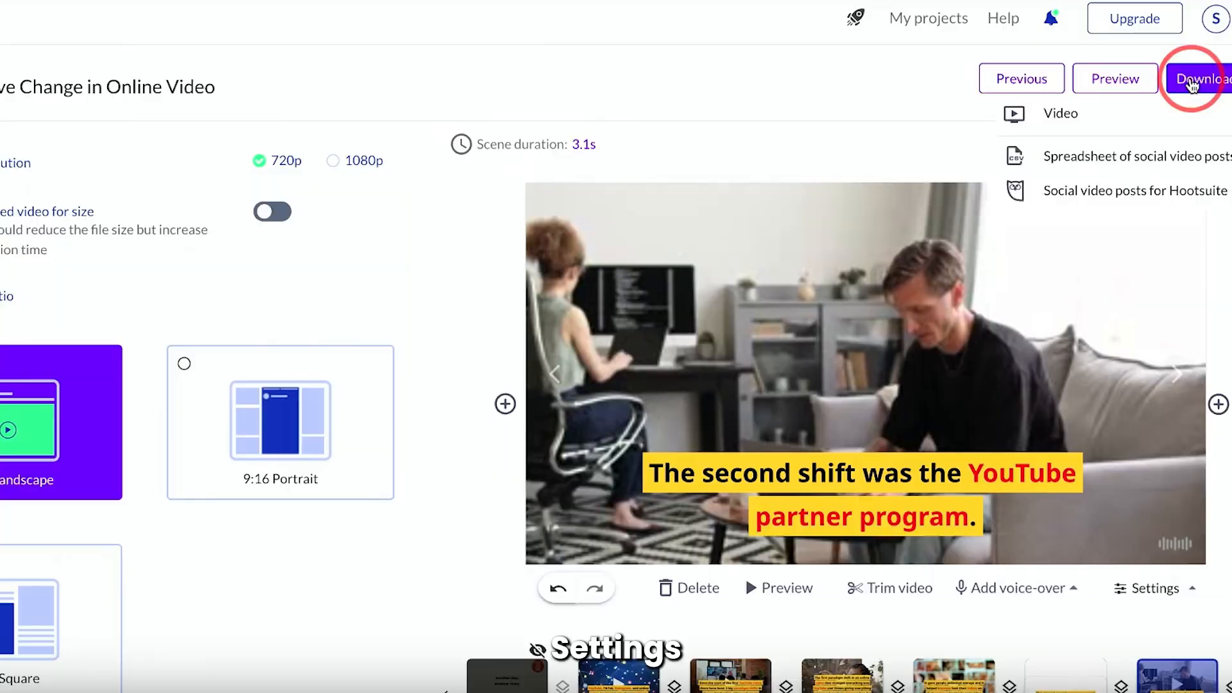
# View the video export options, then bring up settings for the YouTube partner program scene
pyautogui.click(1153, 587)
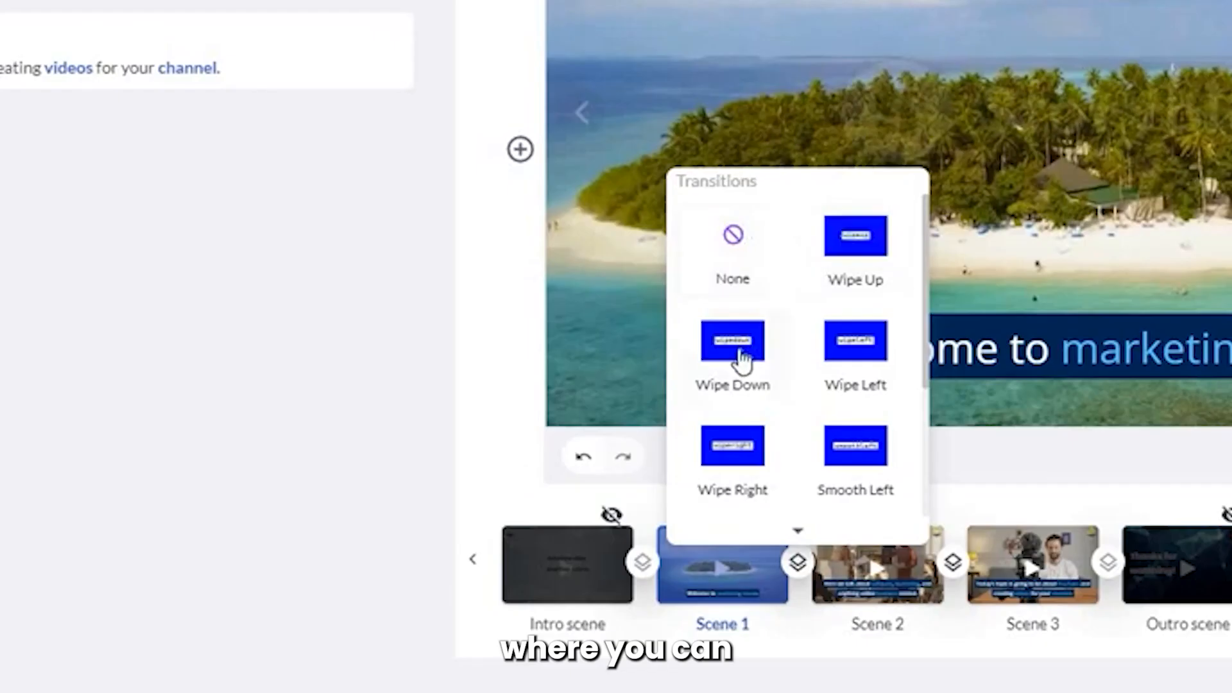
pyautogui.moveTo(855, 345)
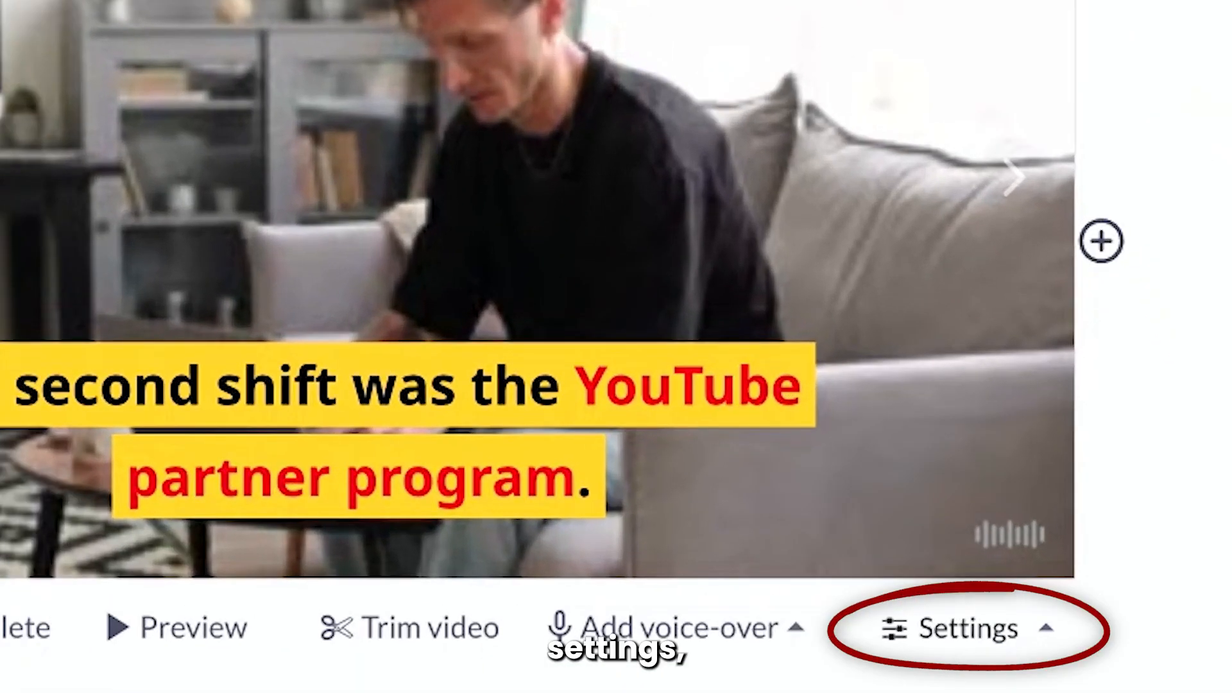
pyautogui.click(177, 627)
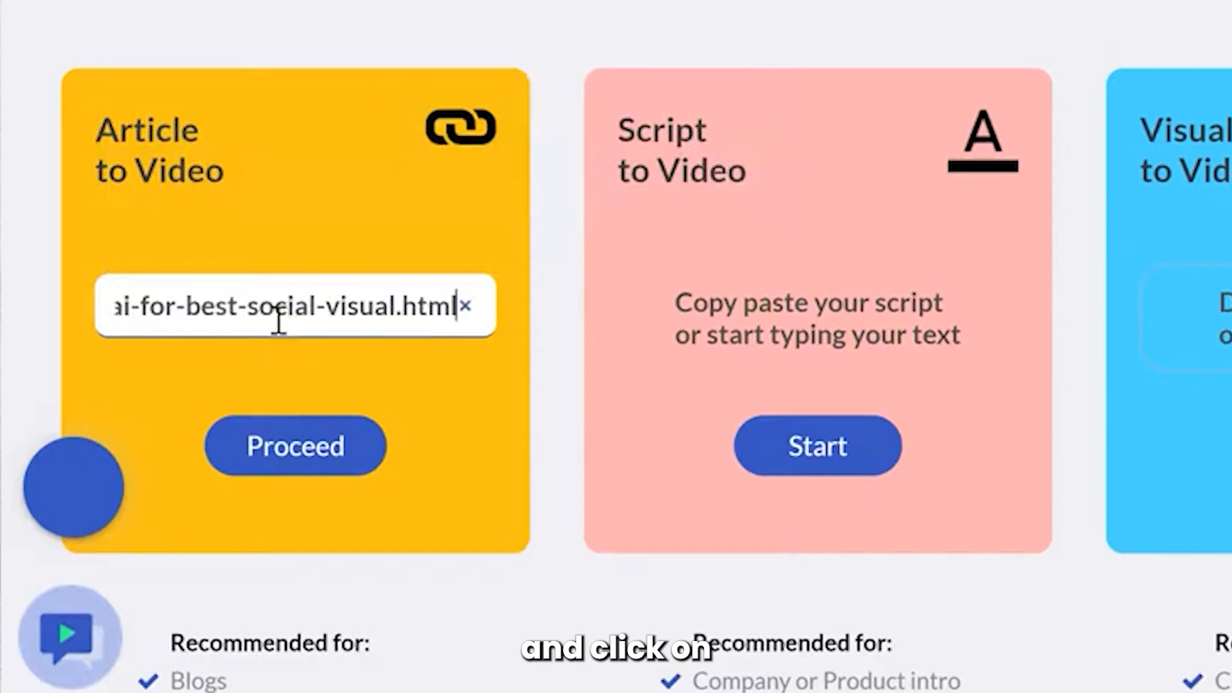
# Proceed with the pasted blog article and review its highlighted summary script
pyautogui.click(294, 445)
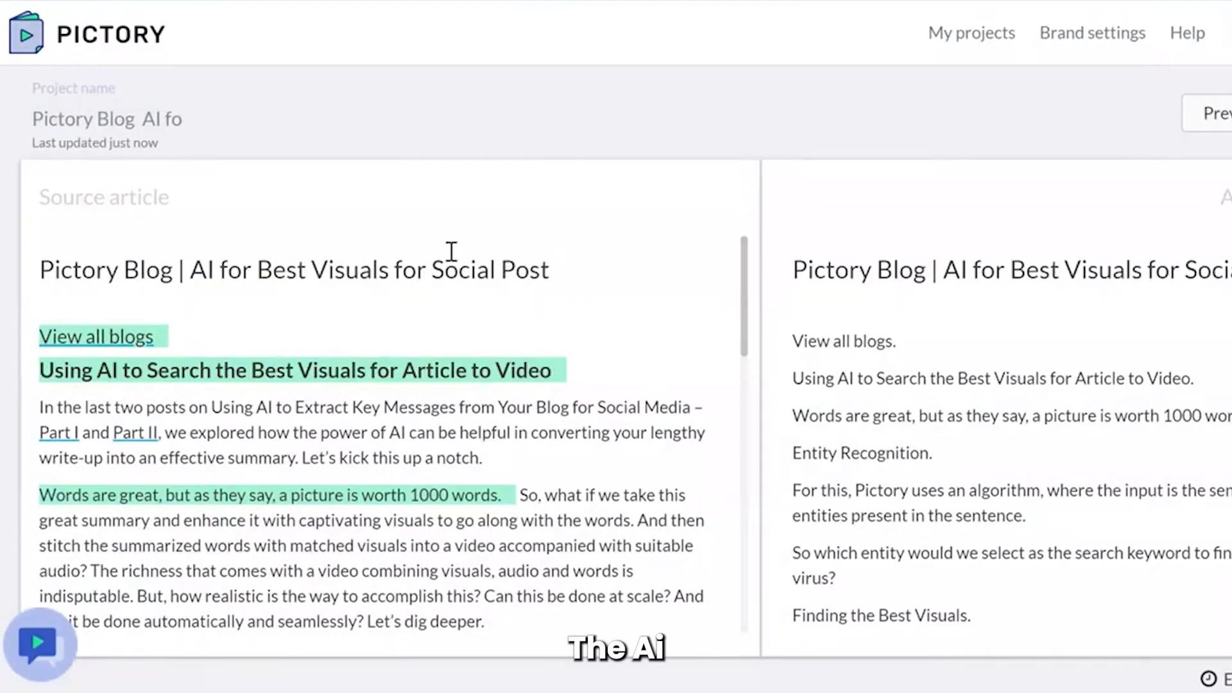
pyautogui.scroll(-3)
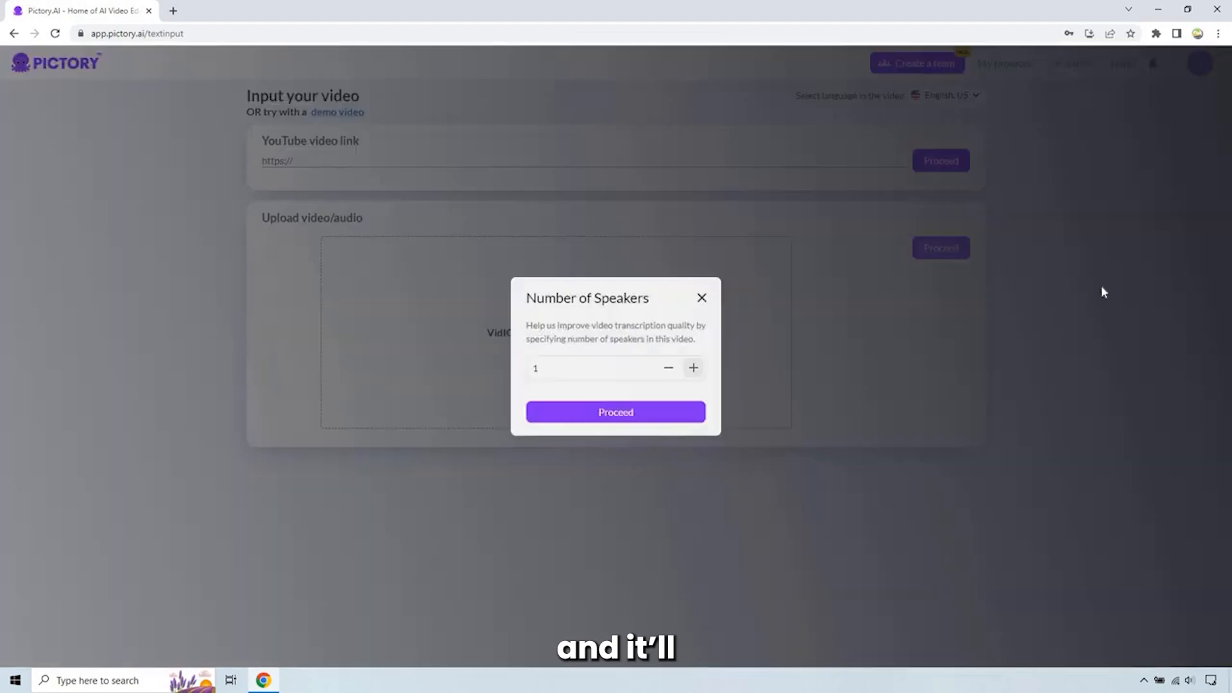
# Set one speaker for the press conference video and remove filler words from its transcript
pyautogui.click(615, 412)
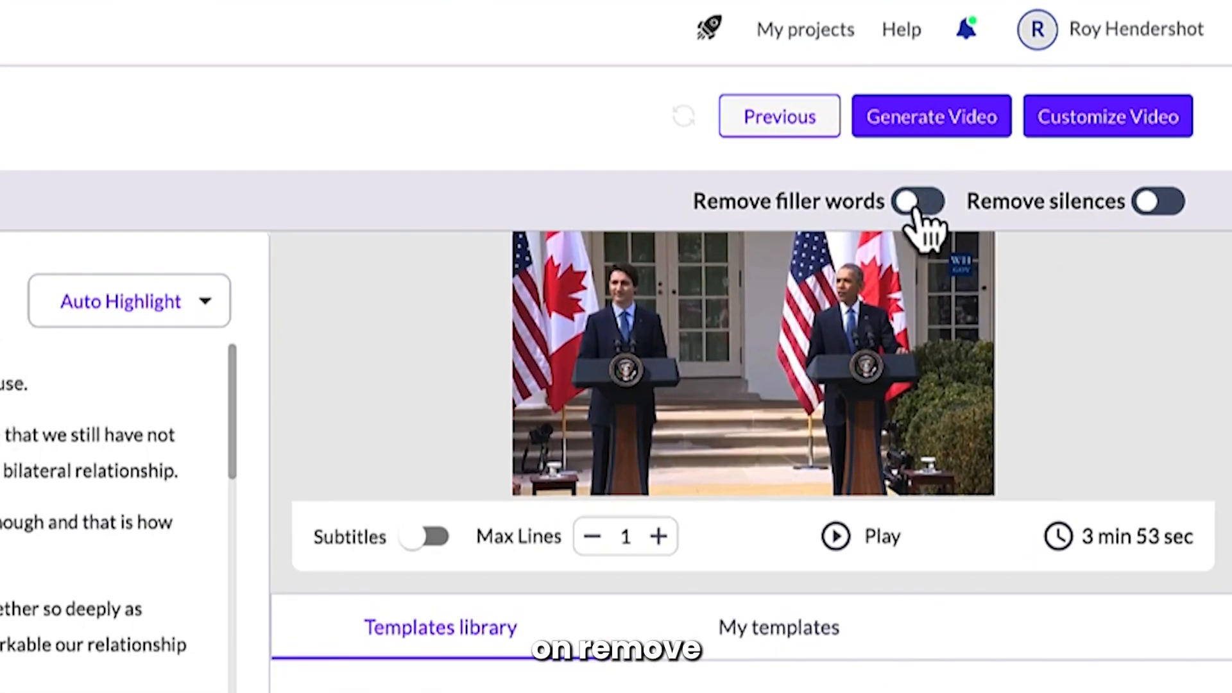
pyautogui.click(914, 202)
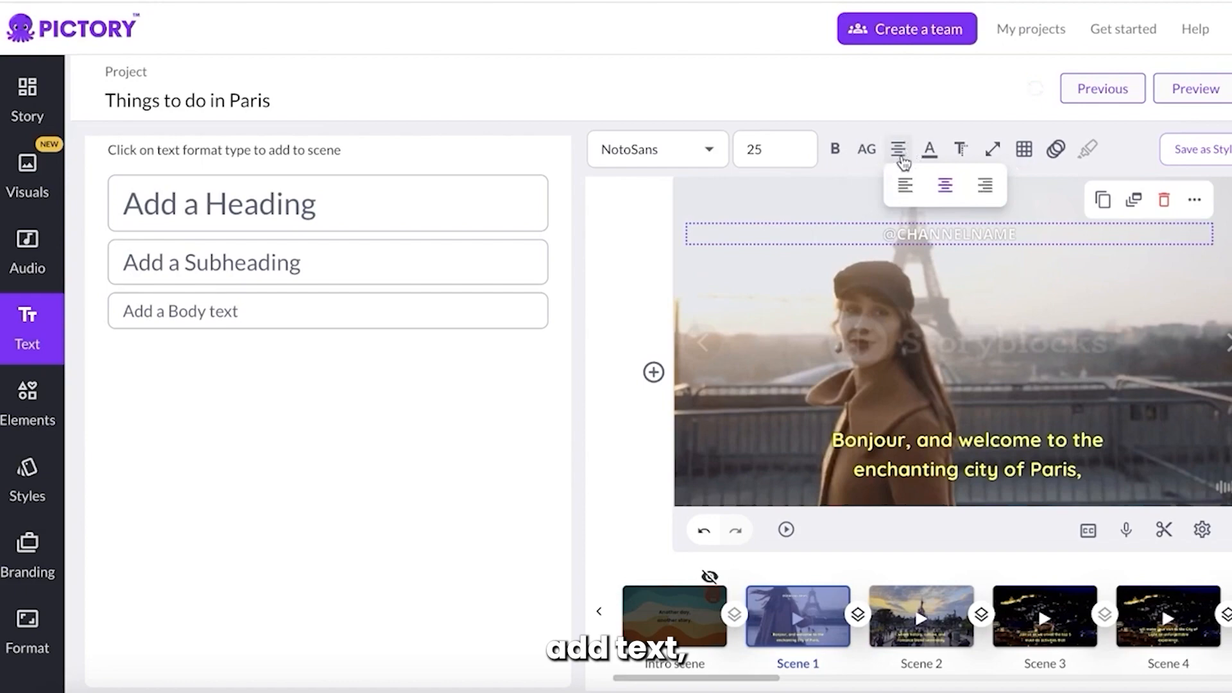
pyautogui.click(30, 396)
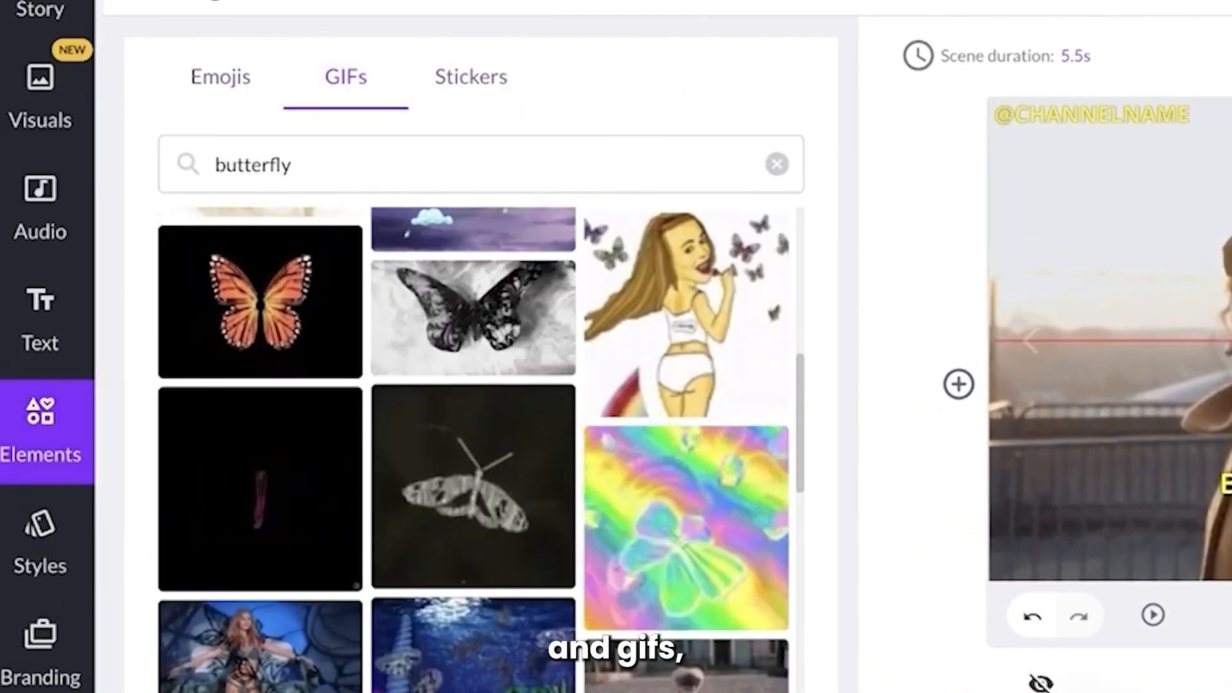
pyautogui.click(39, 200)
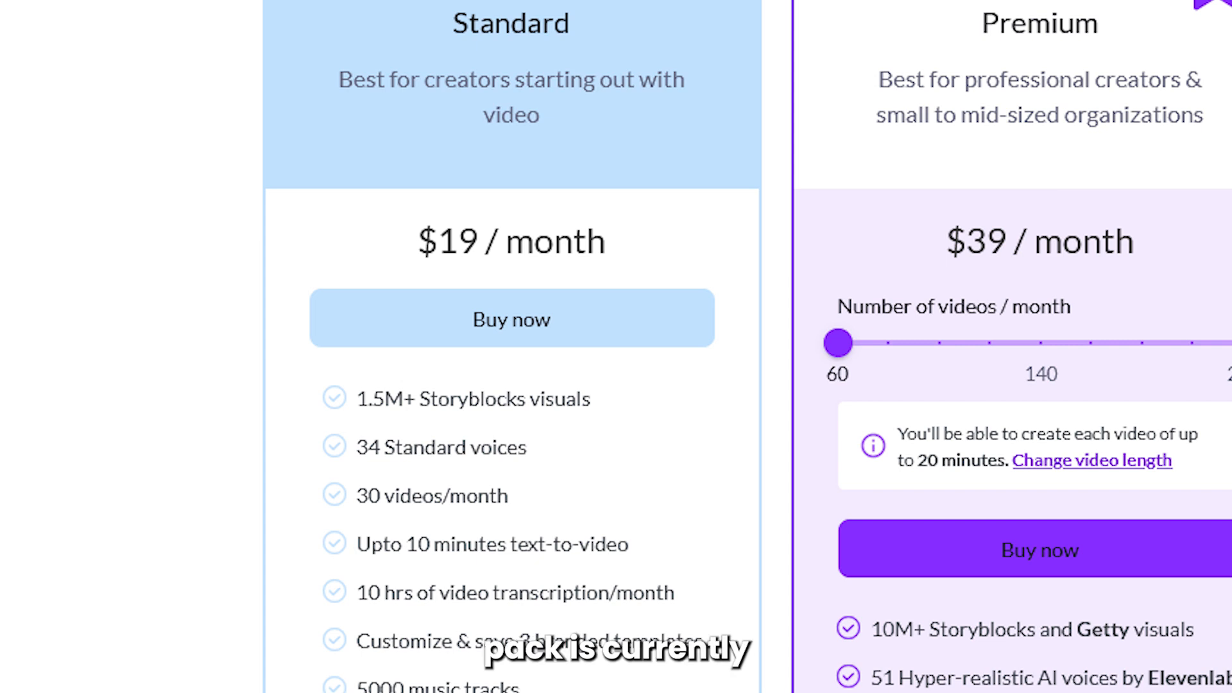
pyautogui.scroll(-3)
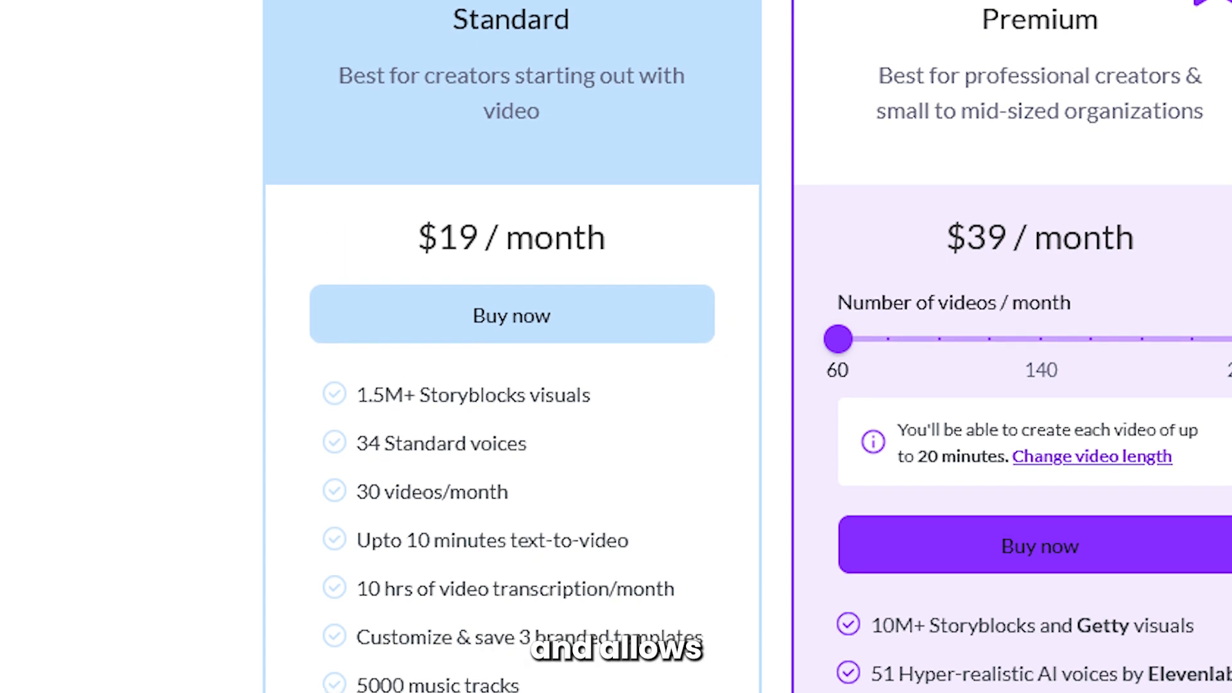
pyautogui.scroll(-3)
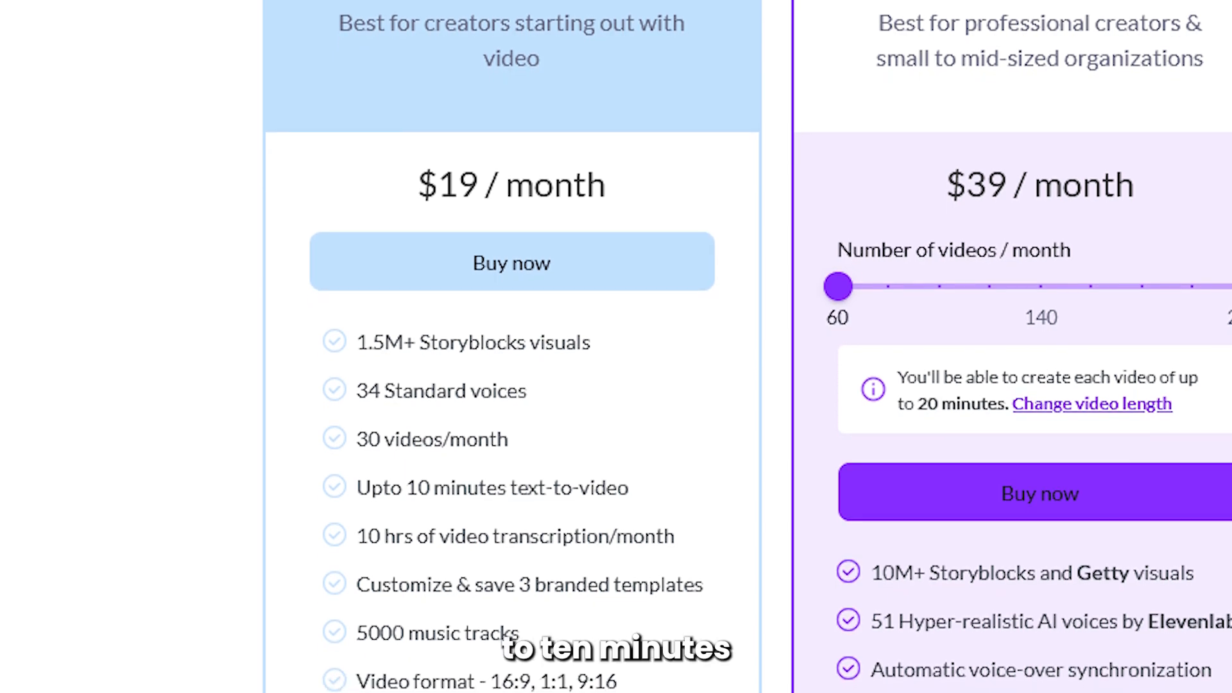
pyautogui.scroll(-3)
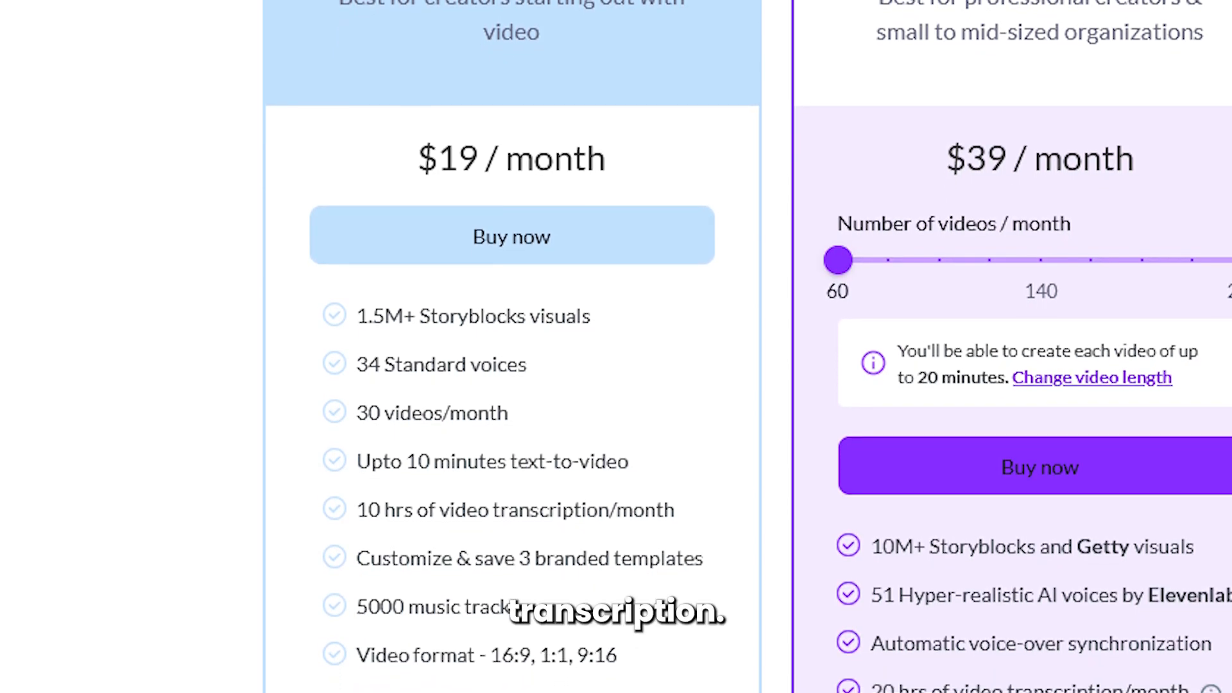
pyautogui.scroll(-3)
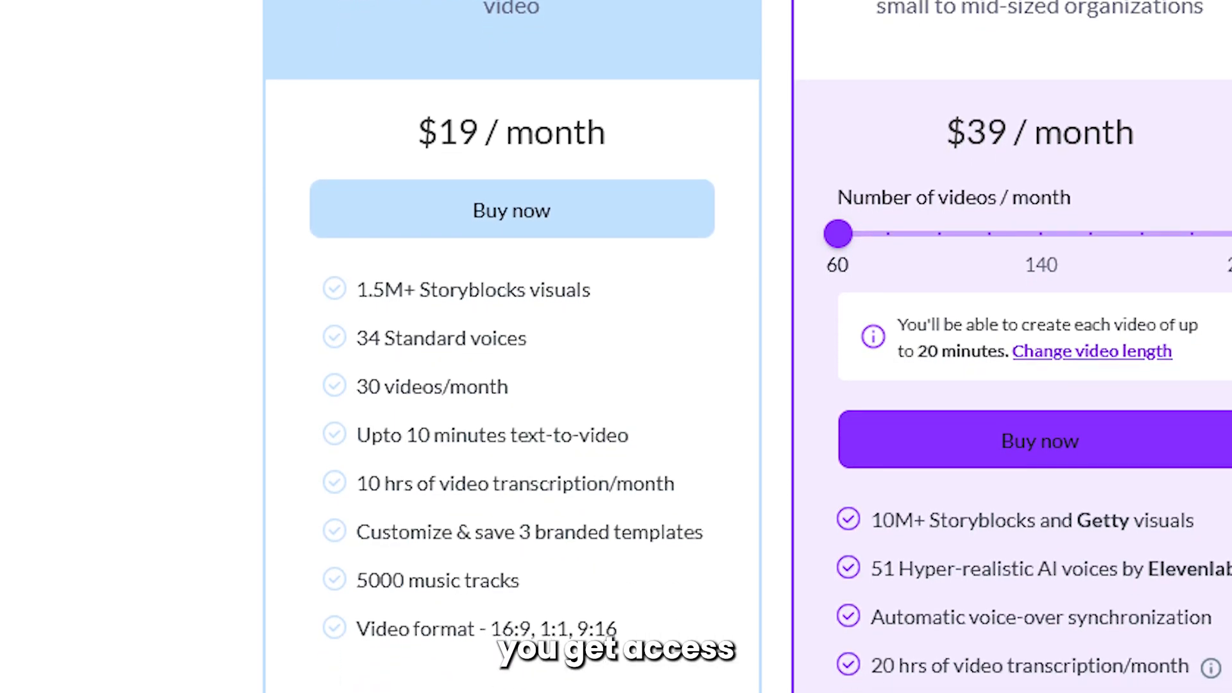
pyautogui.scroll(-3)
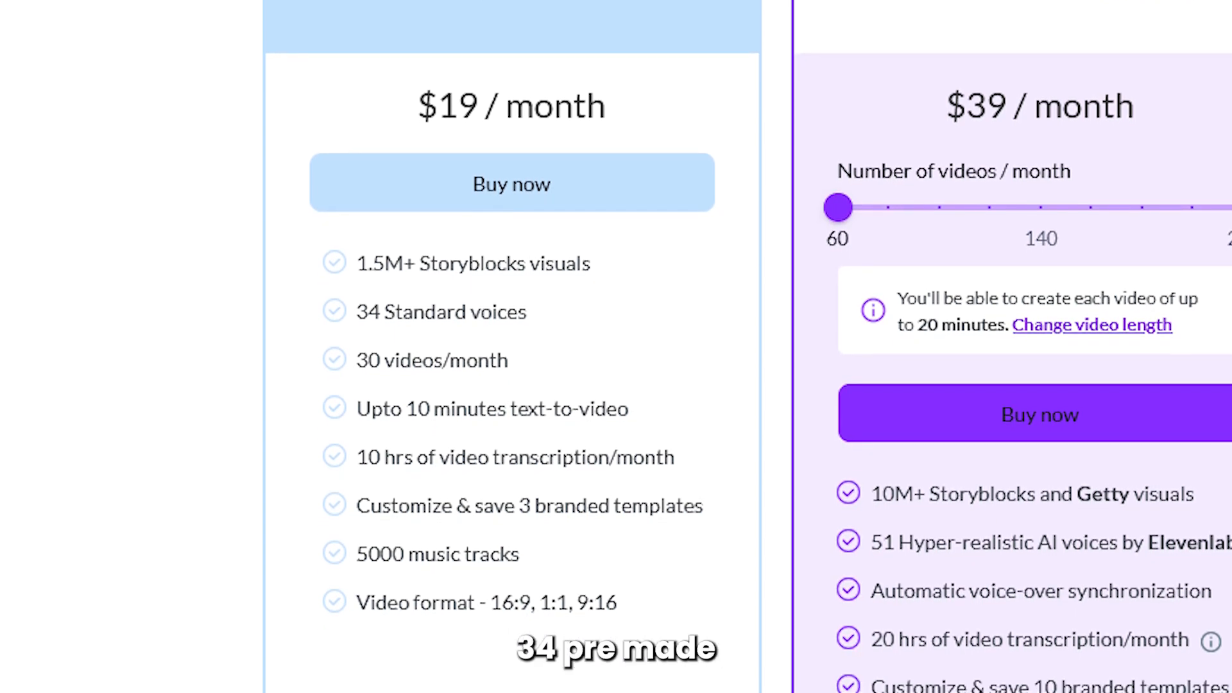
pyautogui.scroll(-3)
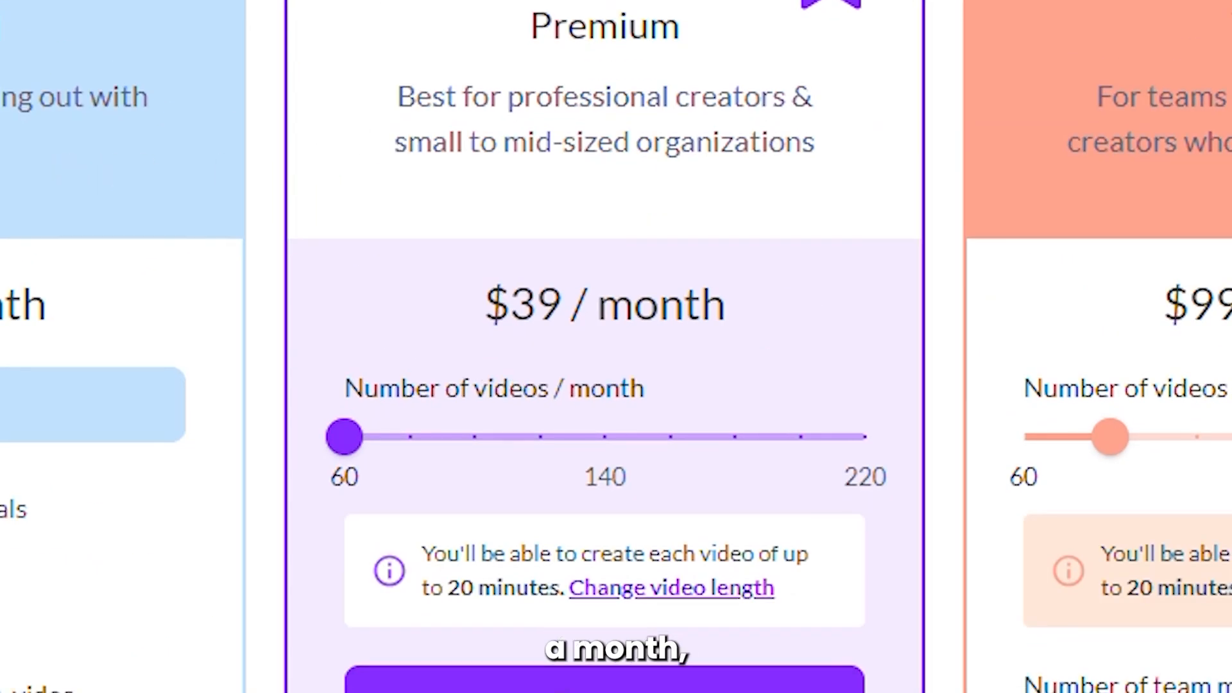
pyautogui.scroll(-3)
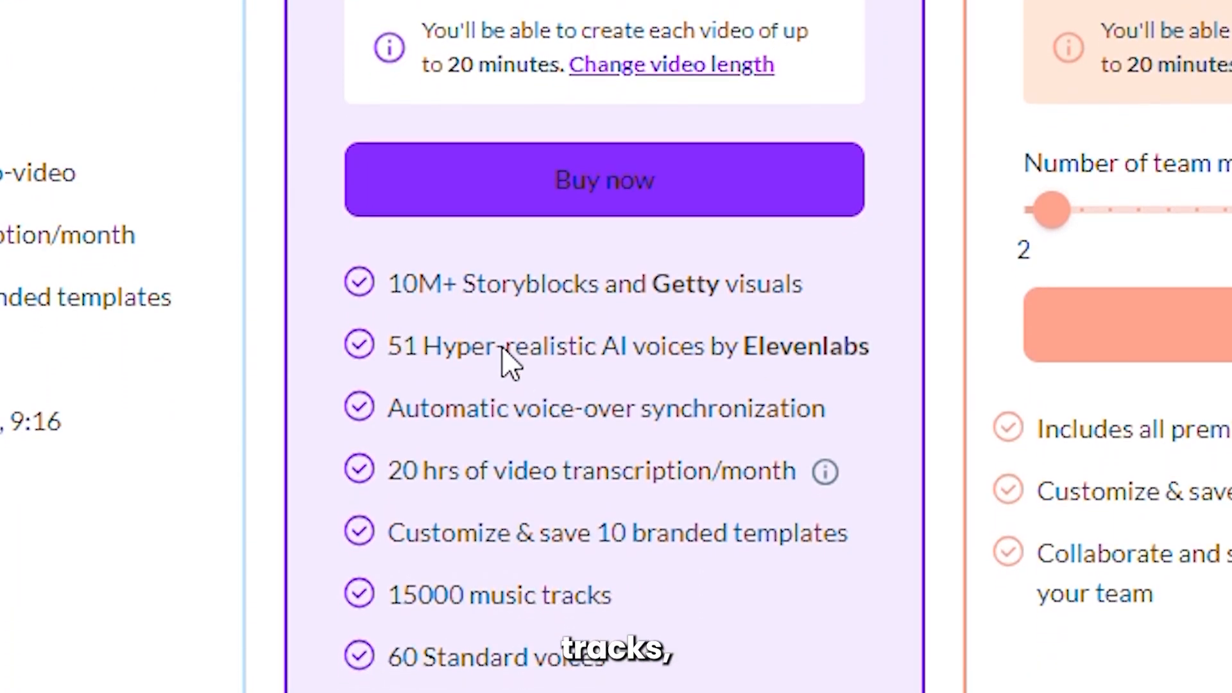
pyautogui.scroll(-3)
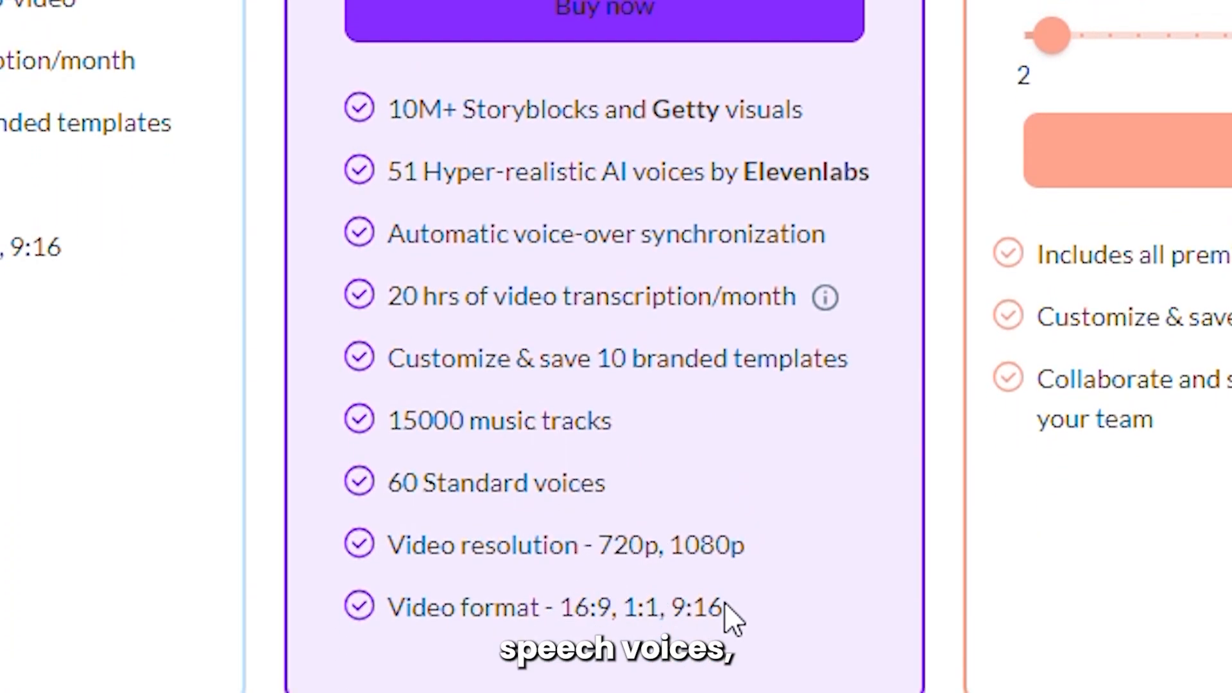